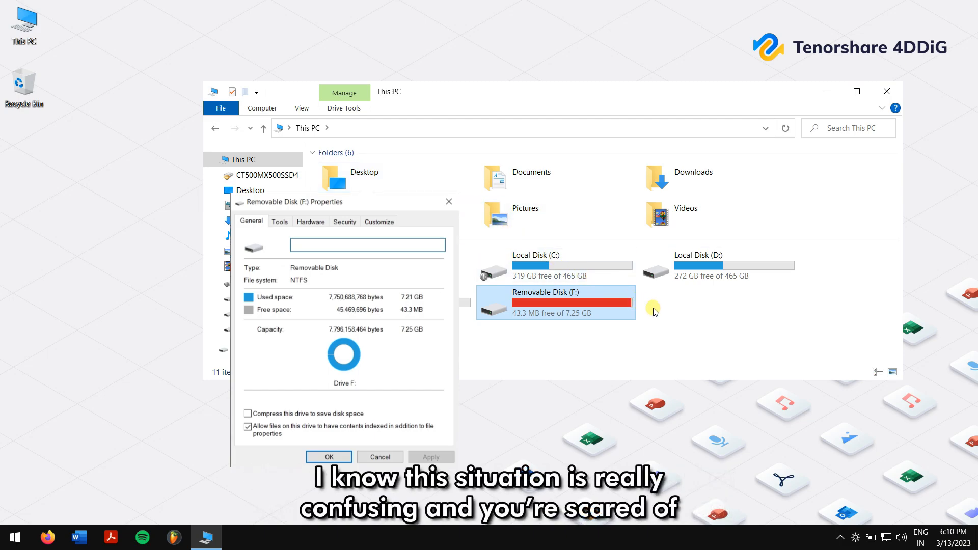
mouse_move(682, 309)
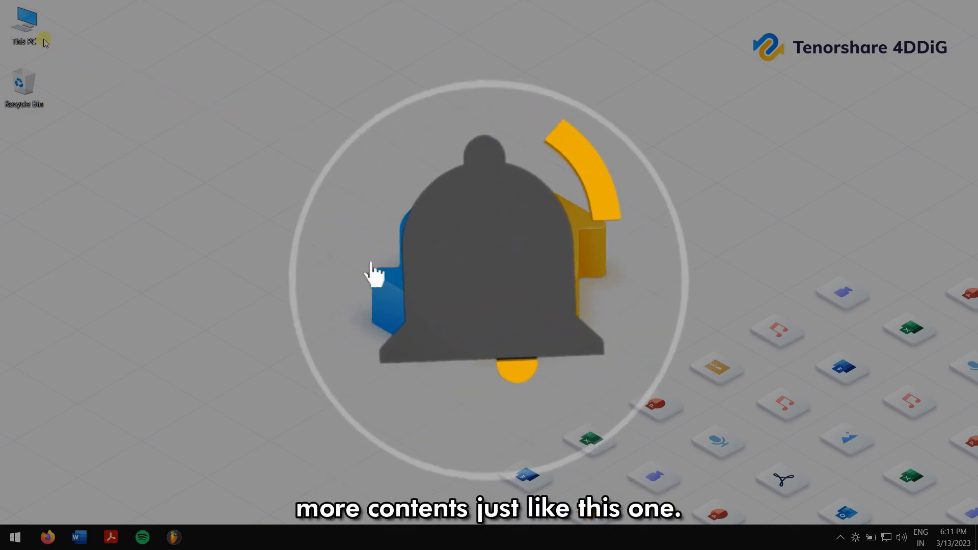
Reopen This PC, then close the window to return to the desktop.
double_click(24, 25)
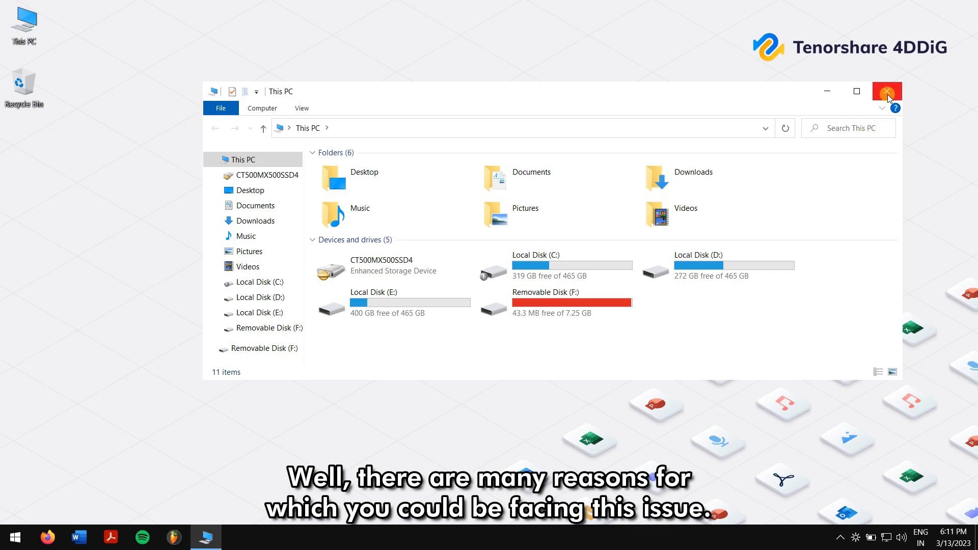
left_click(886, 92)
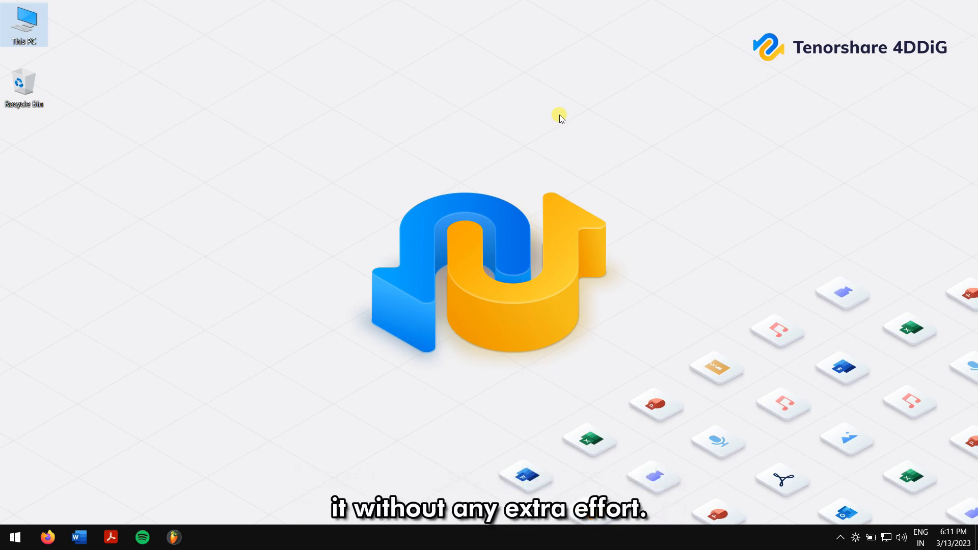
mouse_move(67, 44)
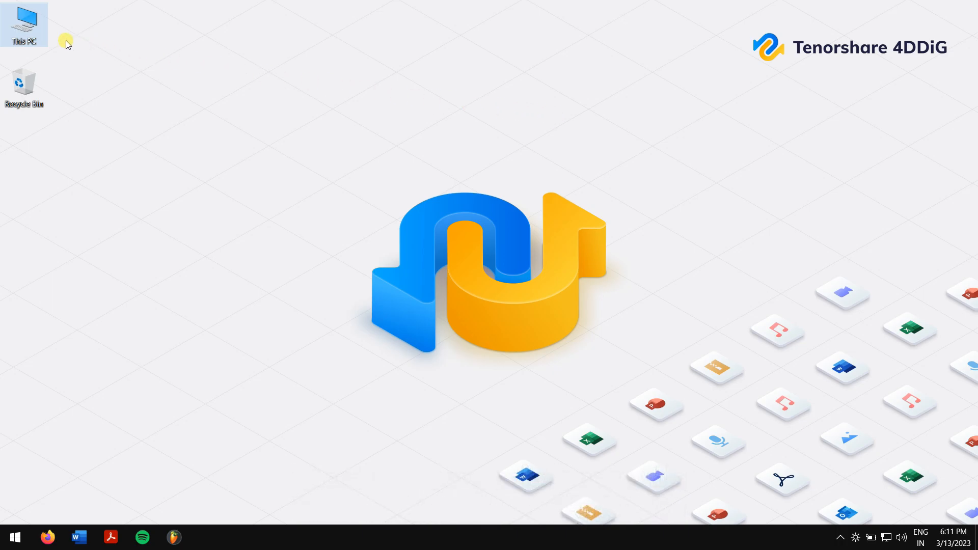
Open Removable Disk (F:) from This PC, then bring up its Format window.
double_click(24, 24)
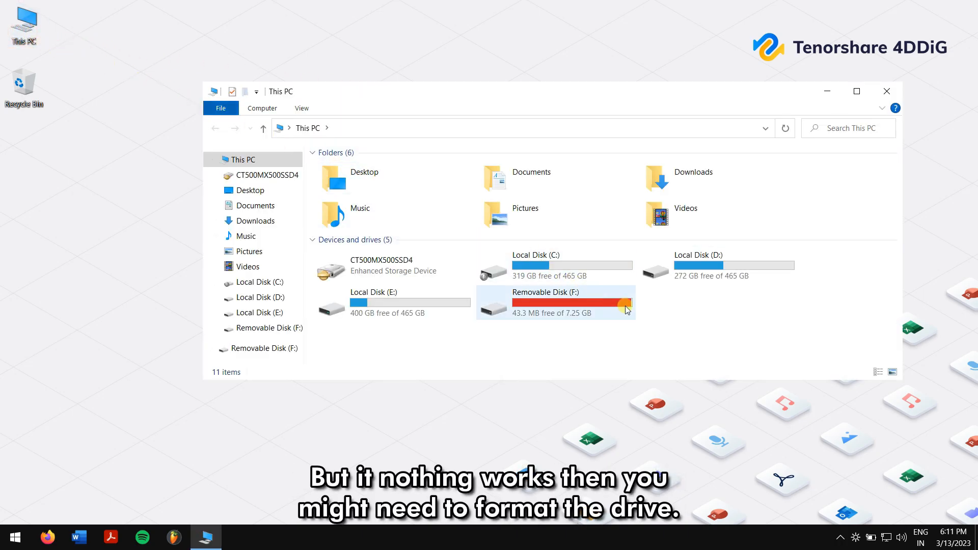
double_click(554, 303)
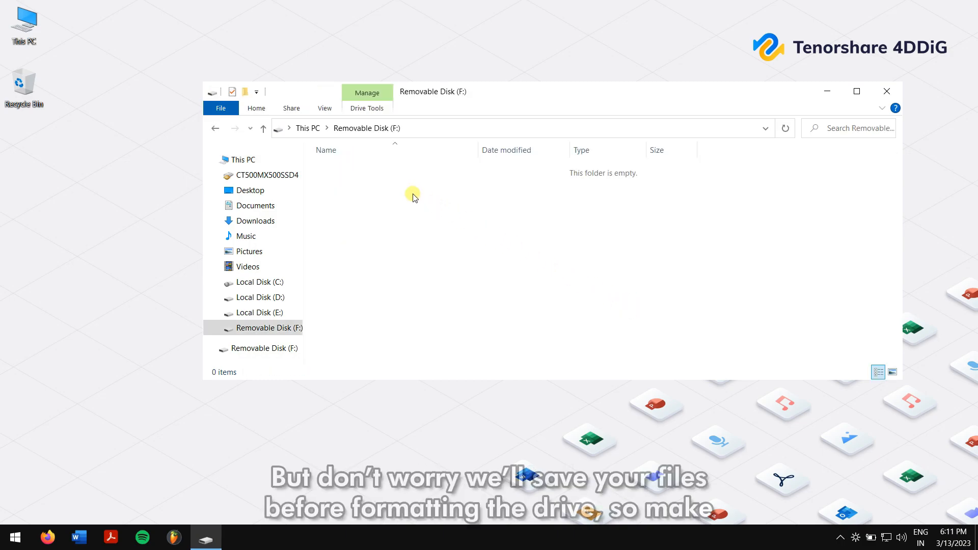
mouse_move(620, 288)
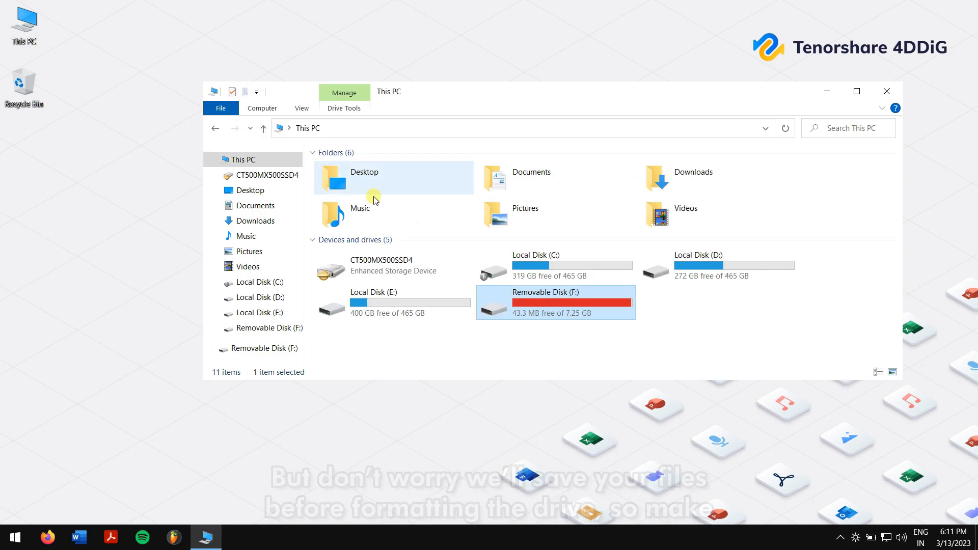
right_click(554, 303)
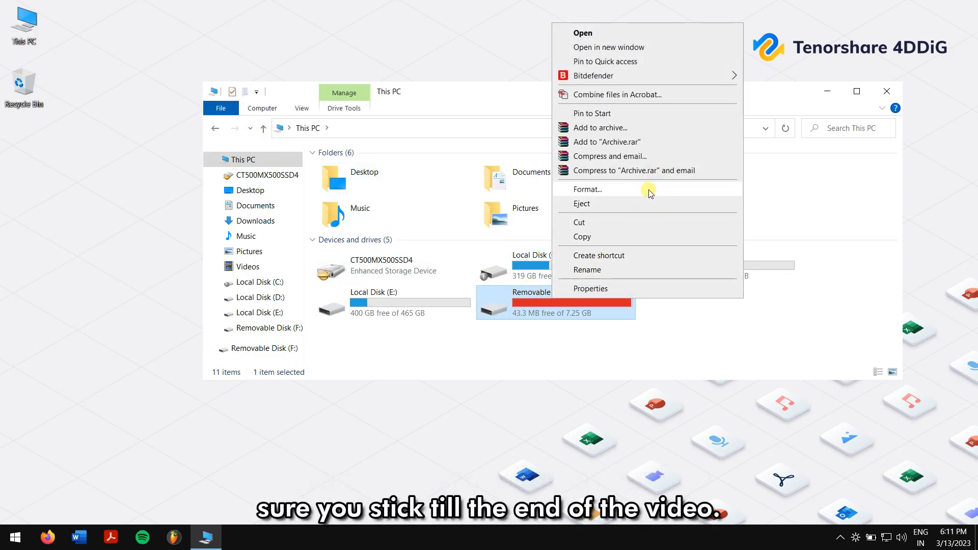
left_click(589, 188)
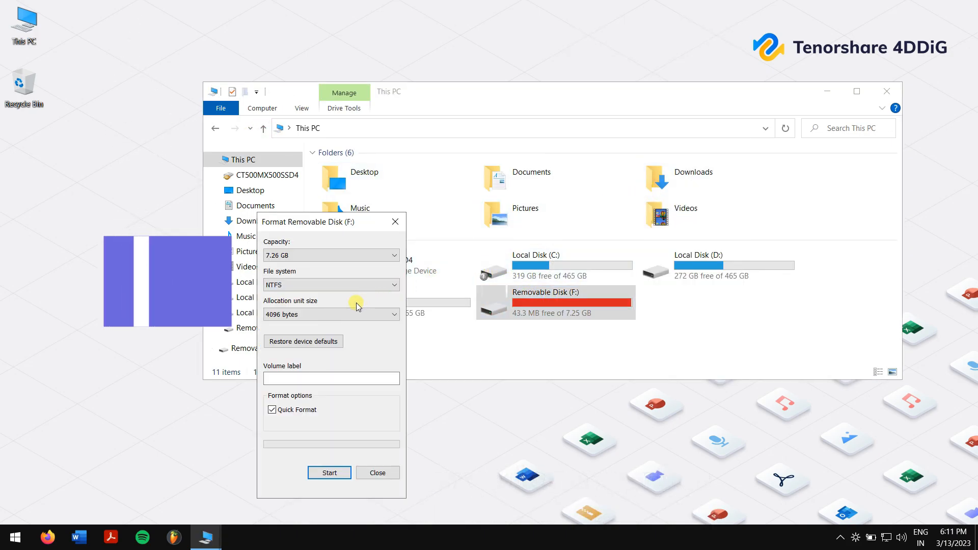
left_click(377, 472)
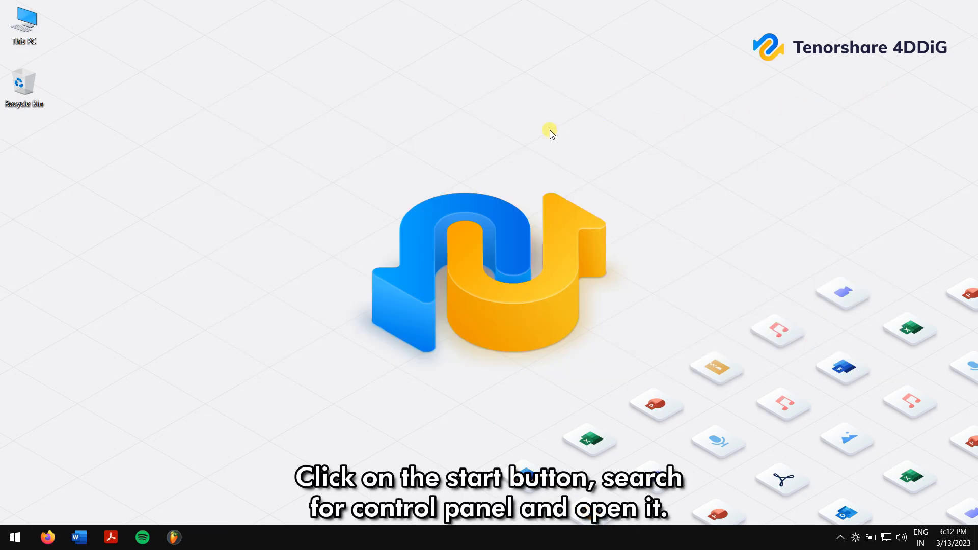
mouse_move(11, 538)
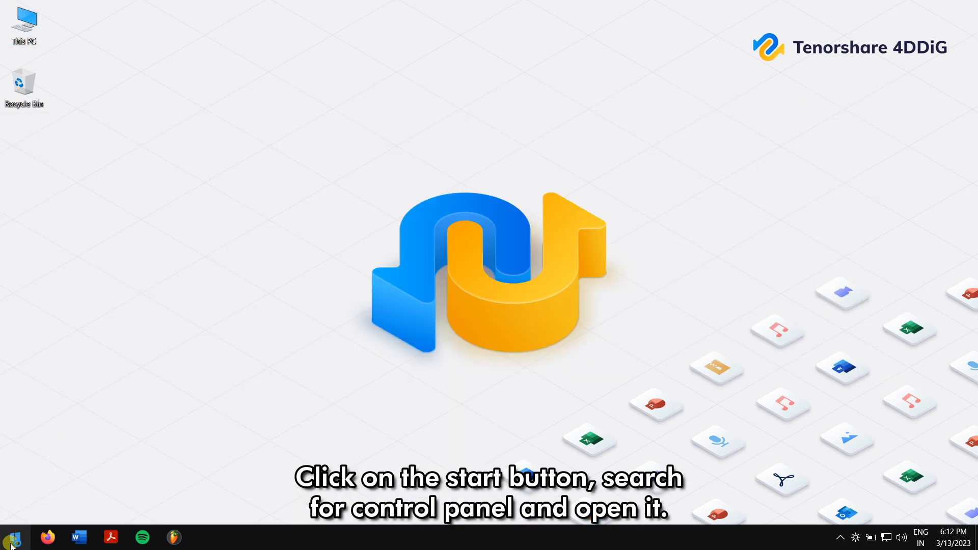
Turn on 'Show hidden files, folders, and drives' in File Explorer Options' View settings.
left_click(10, 536)
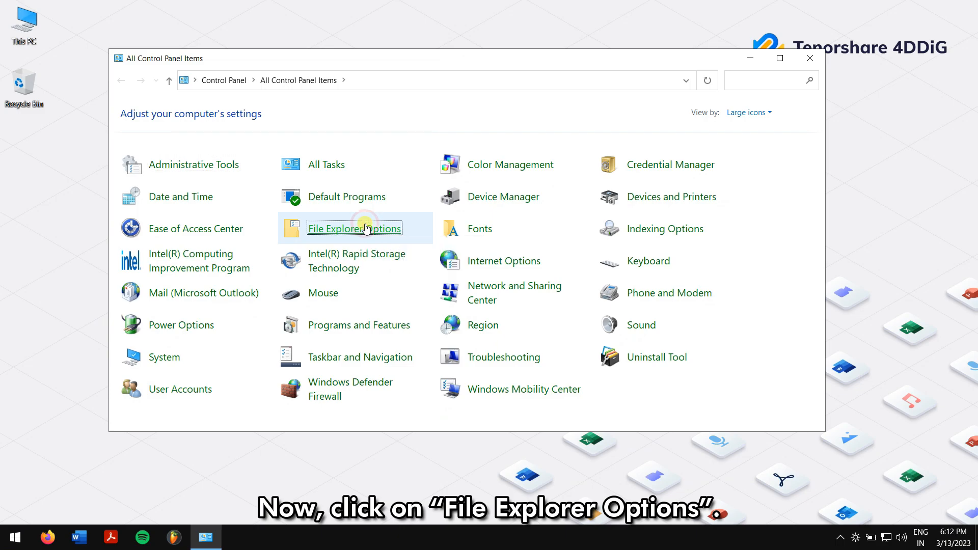
left_click(353, 228)
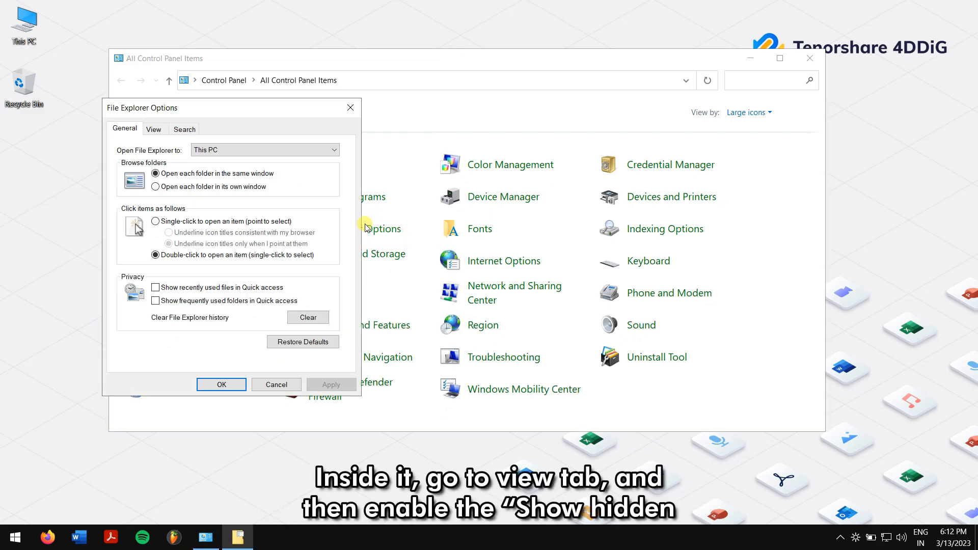
left_click(153, 129)
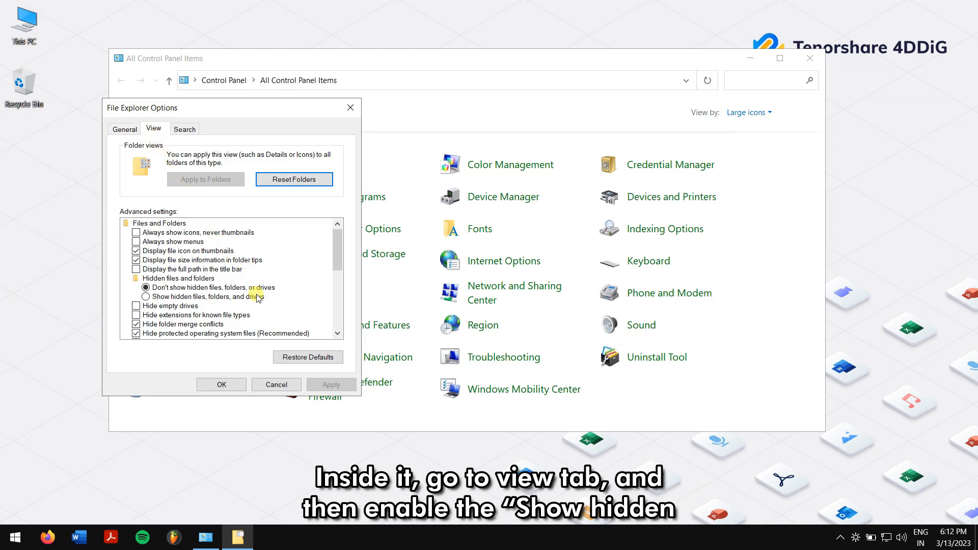
left_click(145, 296)
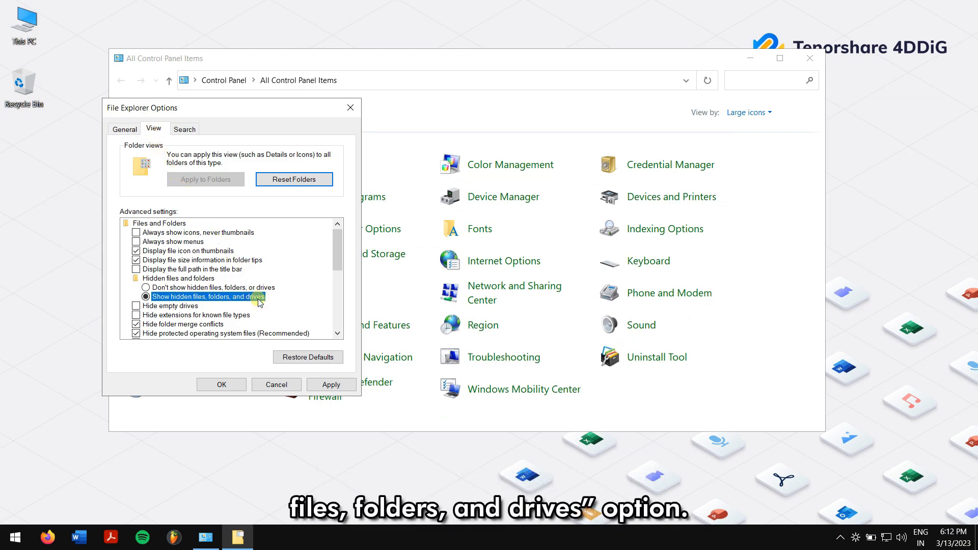
left_click(221, 383)
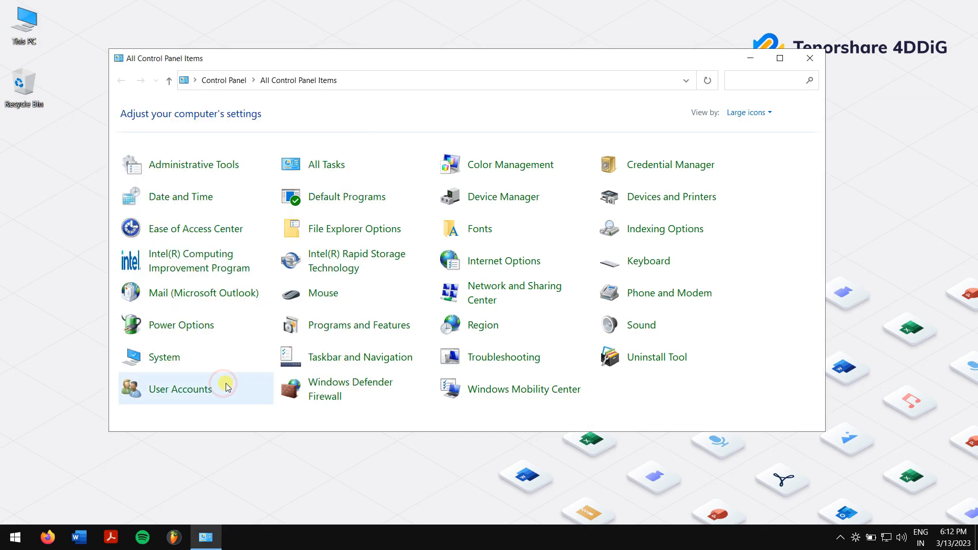
left_click(809, 59)
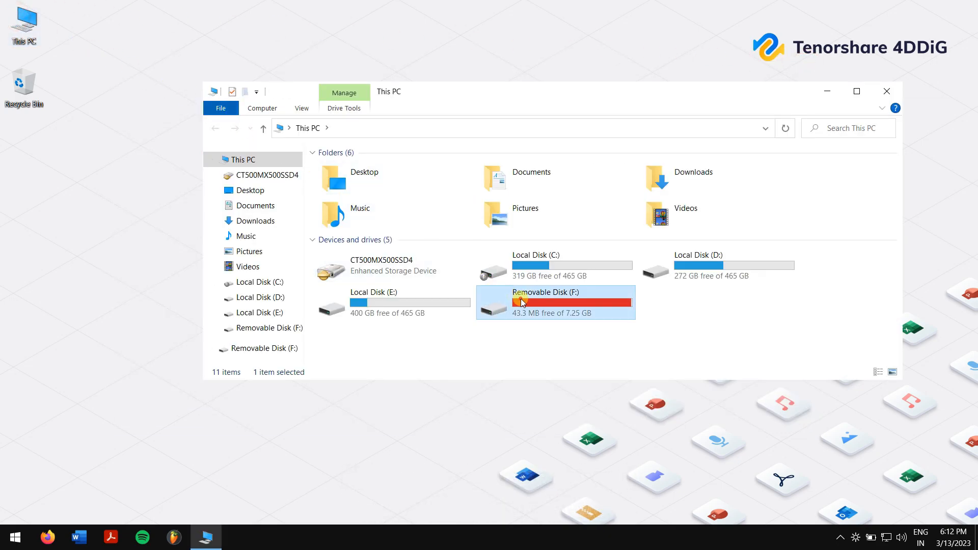
View drive F:'s Dead Cells folder and two Adam Project videos, then close it.
double_click(546, 302)
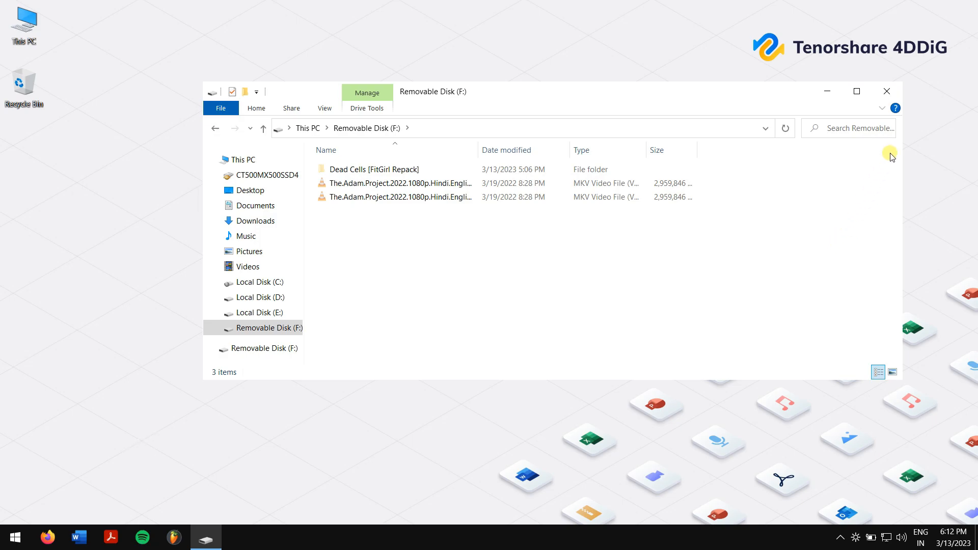
mouse_move(887, 91)
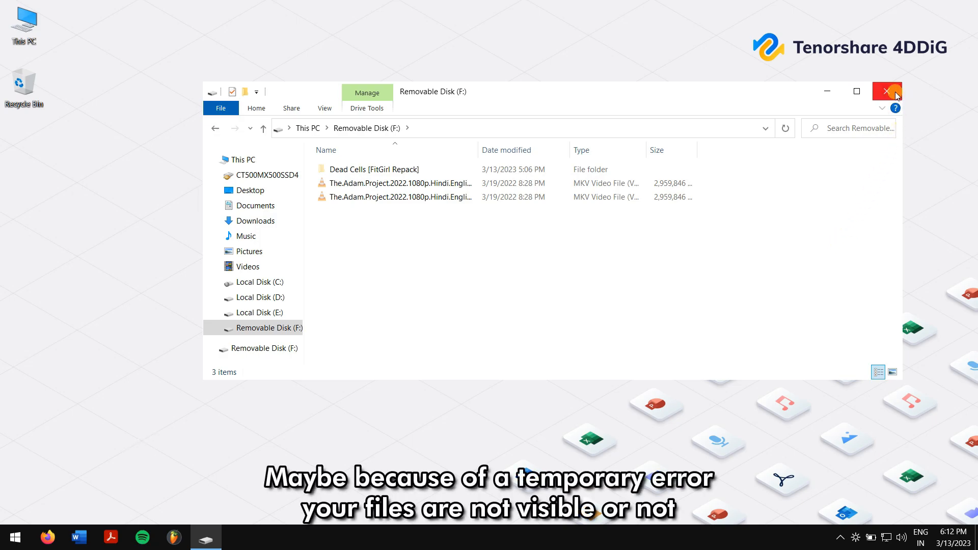
left_click(885, 91)
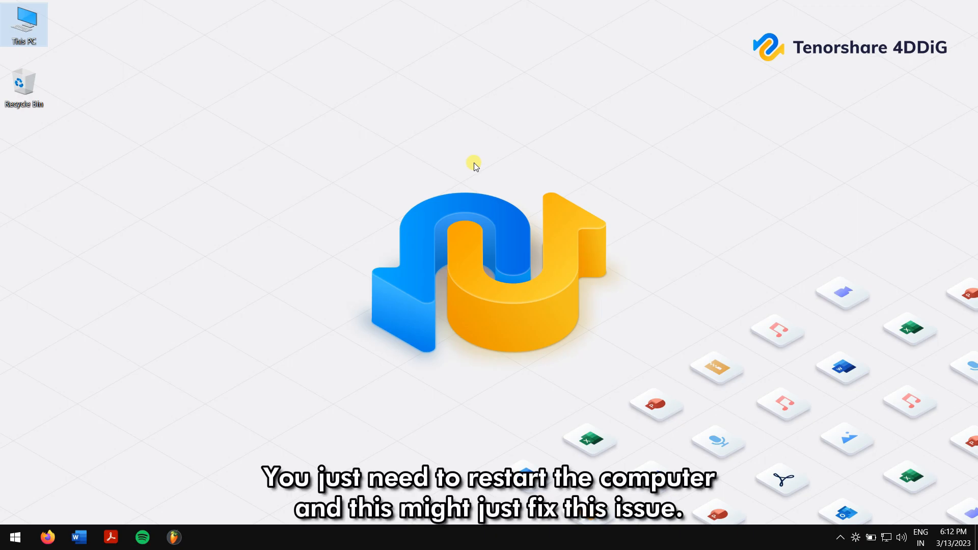
mouse_move(211, 155)
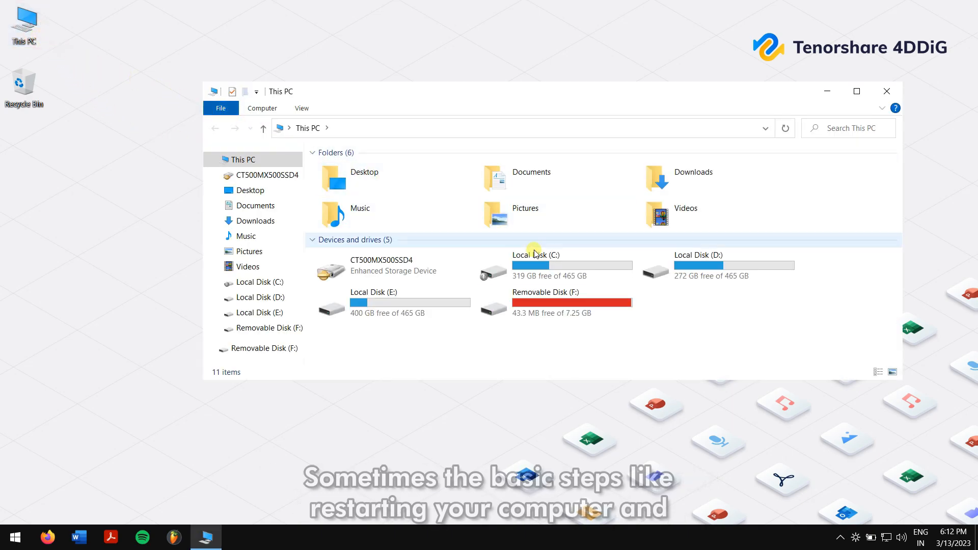
left_click(546, 303)
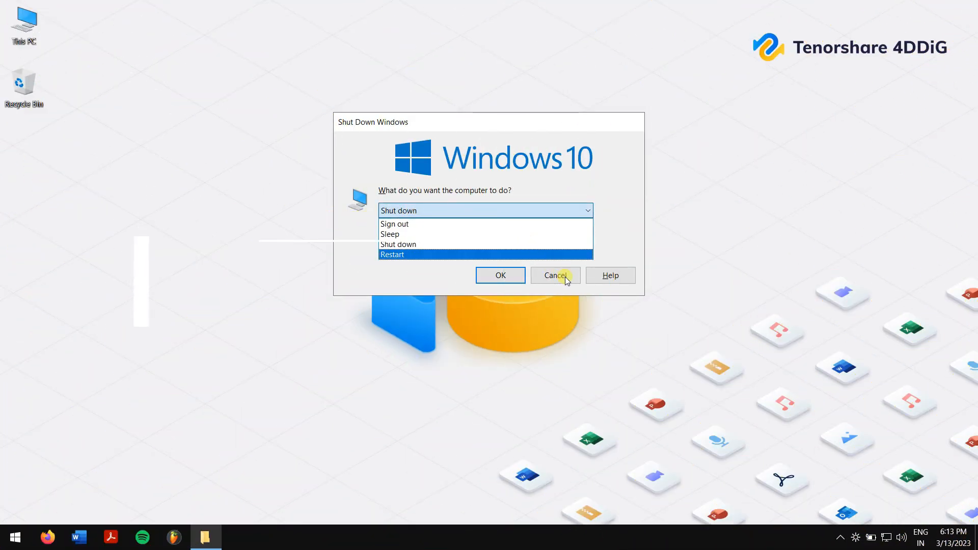
left_click(553, 275)
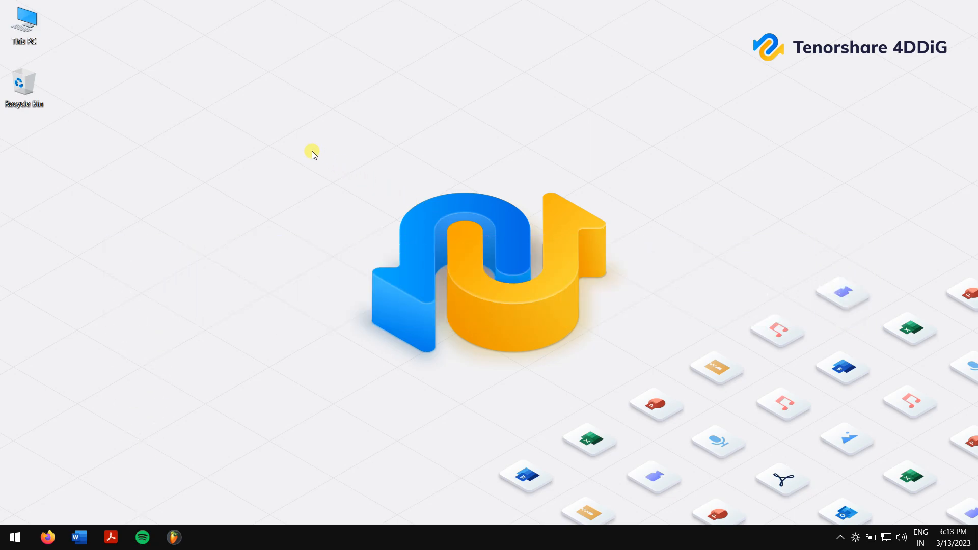
mouse_move(129, 60)
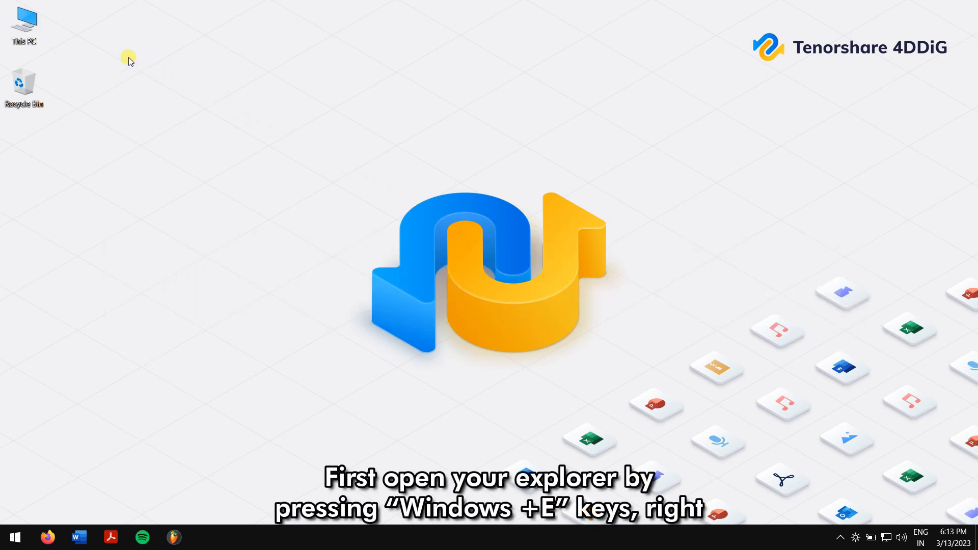
mouse_move(209, 139)
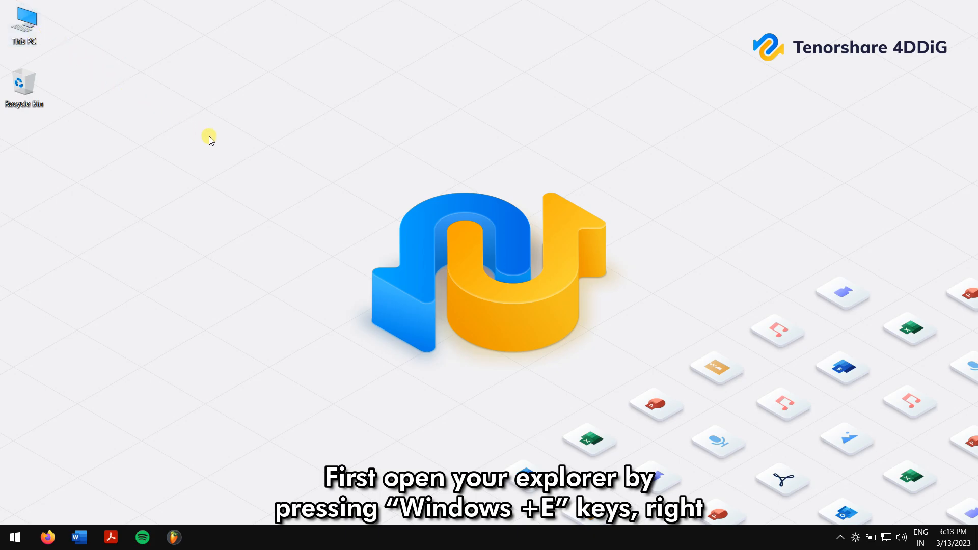
Run Check > Scan and repair drive on Removable Disk (F:) and close the no-errors report.
key("Win+e")
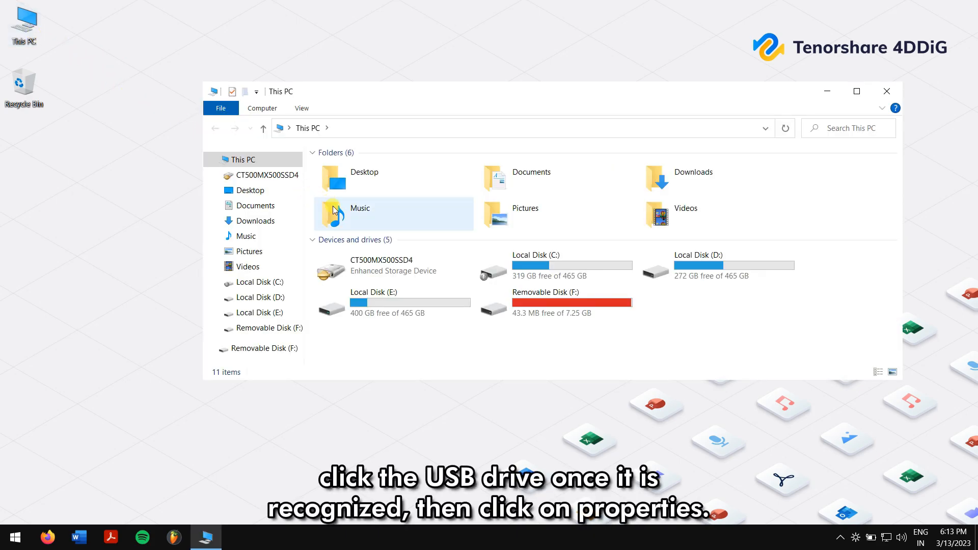
right_click(551, 302)
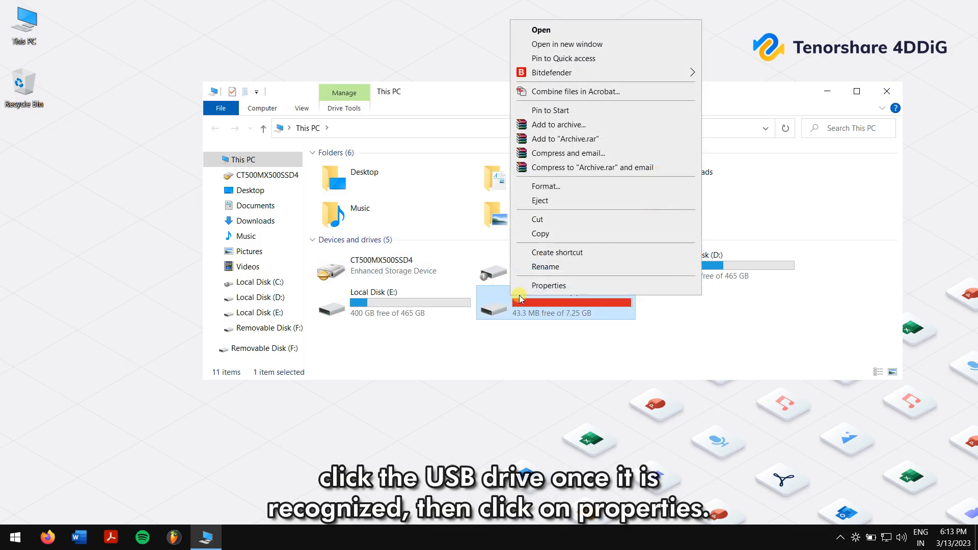
left_click(548, 285)
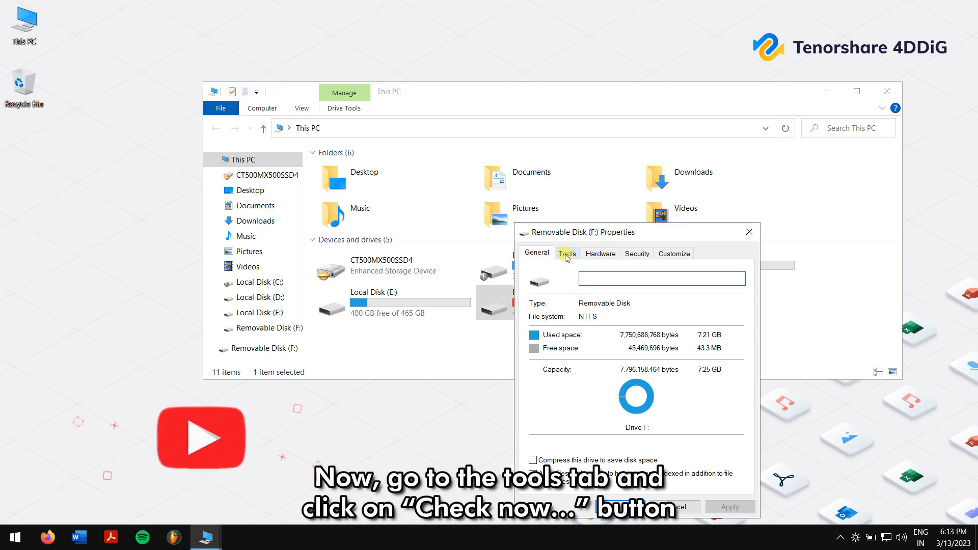
left_click(567, 253)
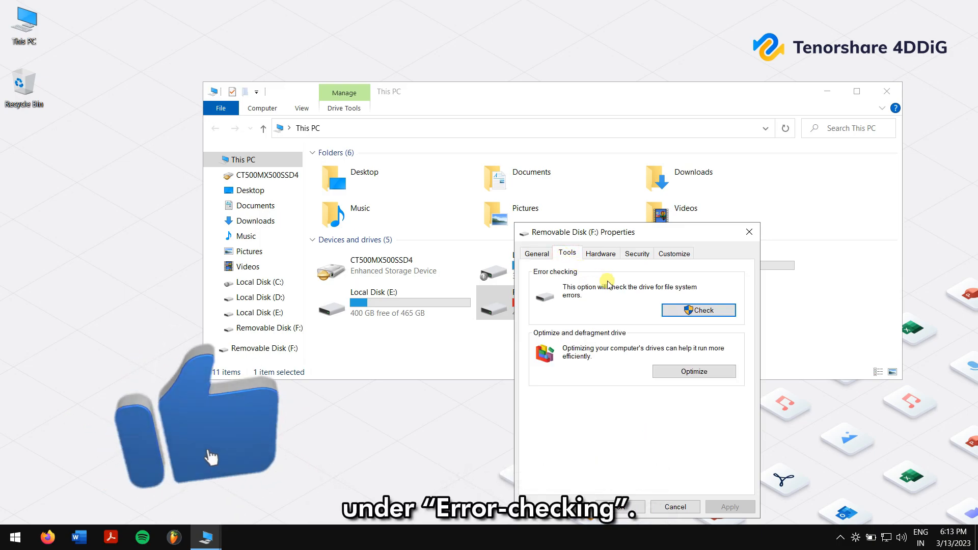
left_click(697, 311)
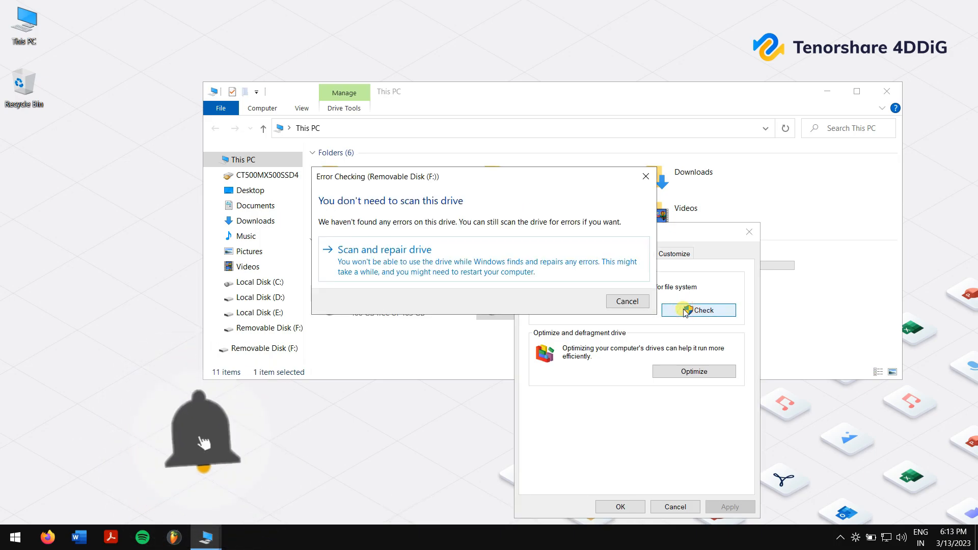
left_click(383, 249)
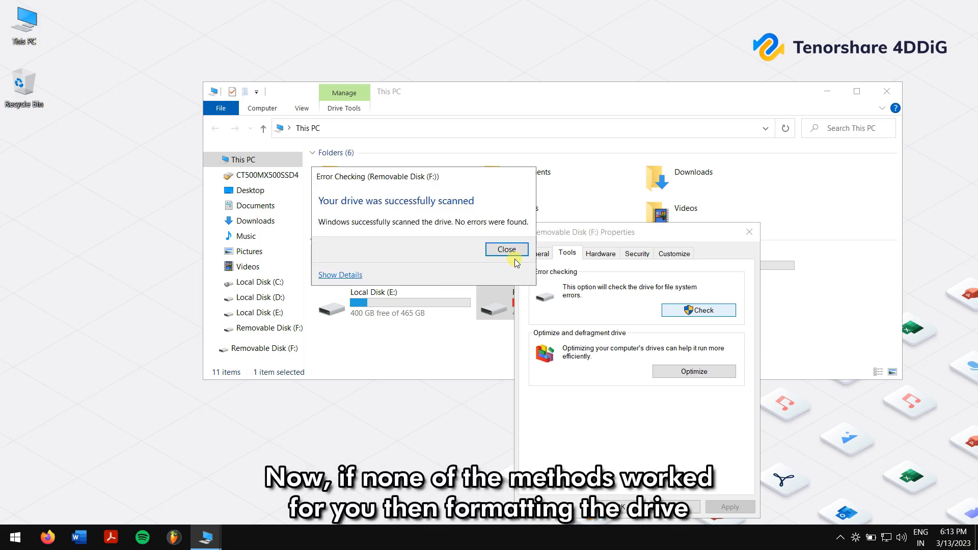
left_click(506, 249)
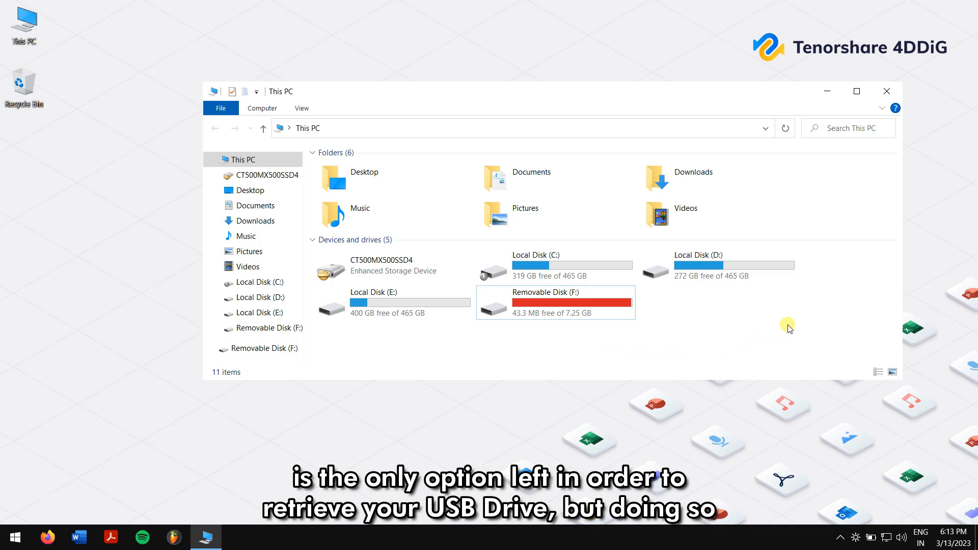
mouse_move(887, 90)
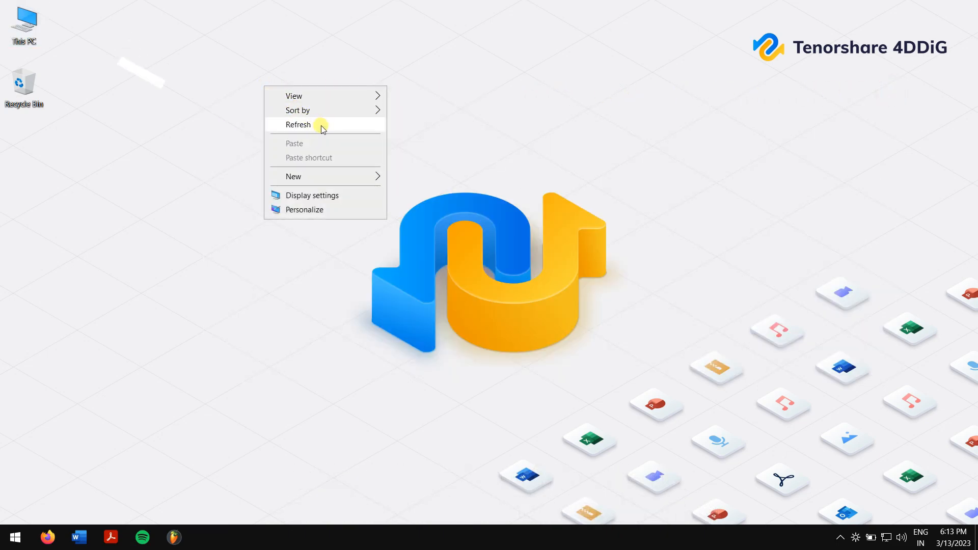
Refresh the desktop after closing This PC.
left_click(297, 124)
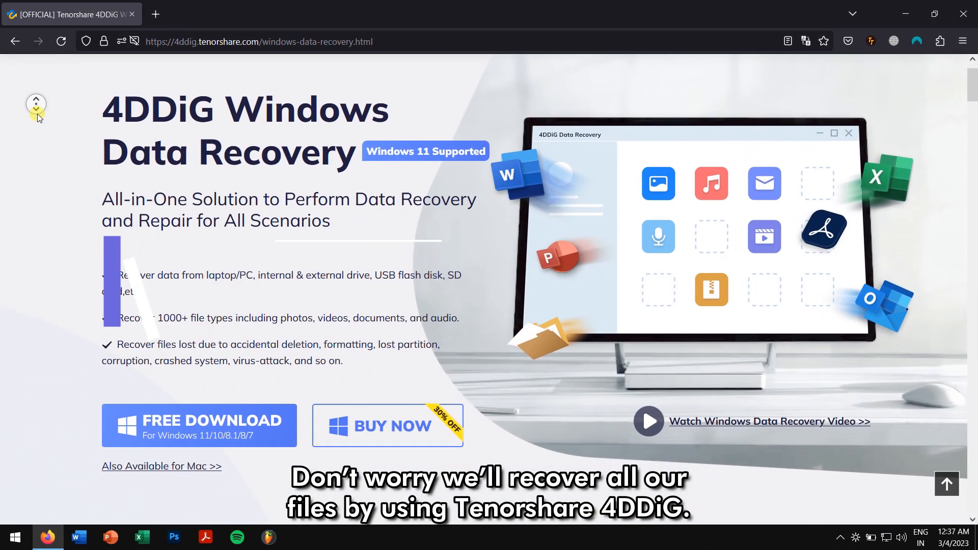
Scroll the 4DDiG Windows Data Recovery page down to the 1000+ Data Types section.
scroll("down", 3)
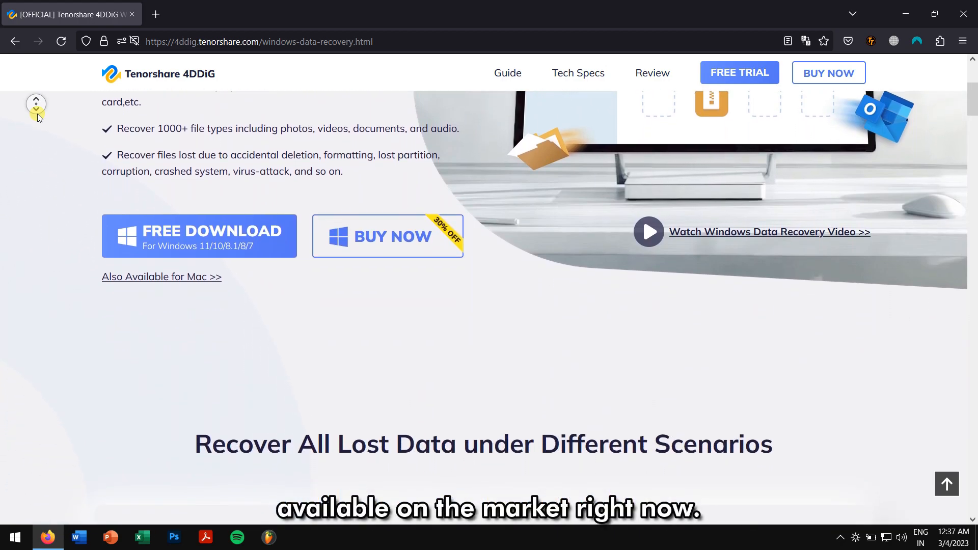
scroll("down", 3)
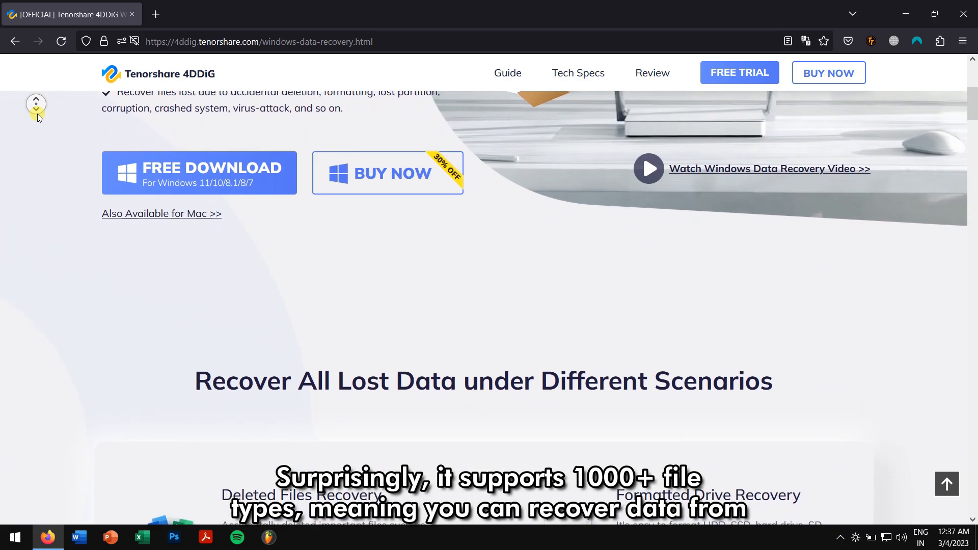
scroll("down", 3)
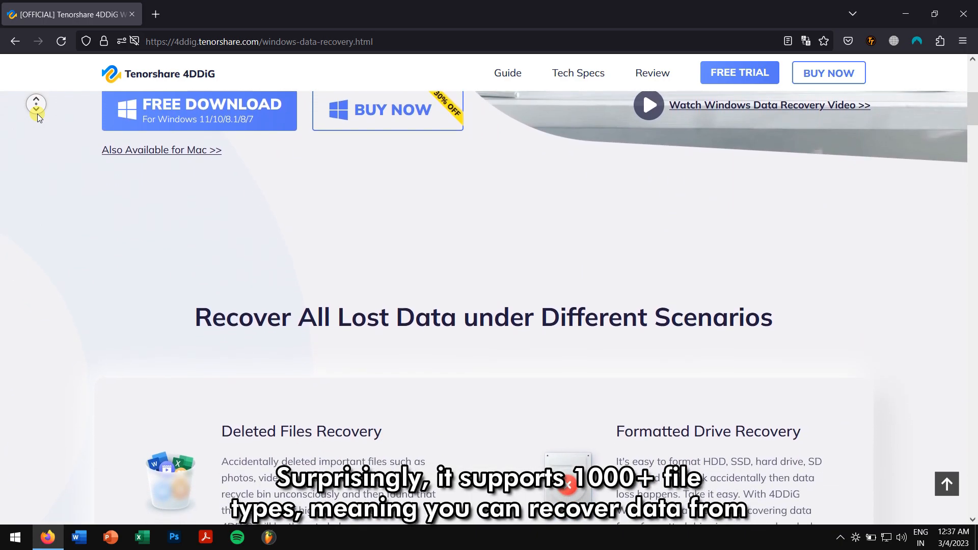
scroll("down", 3)
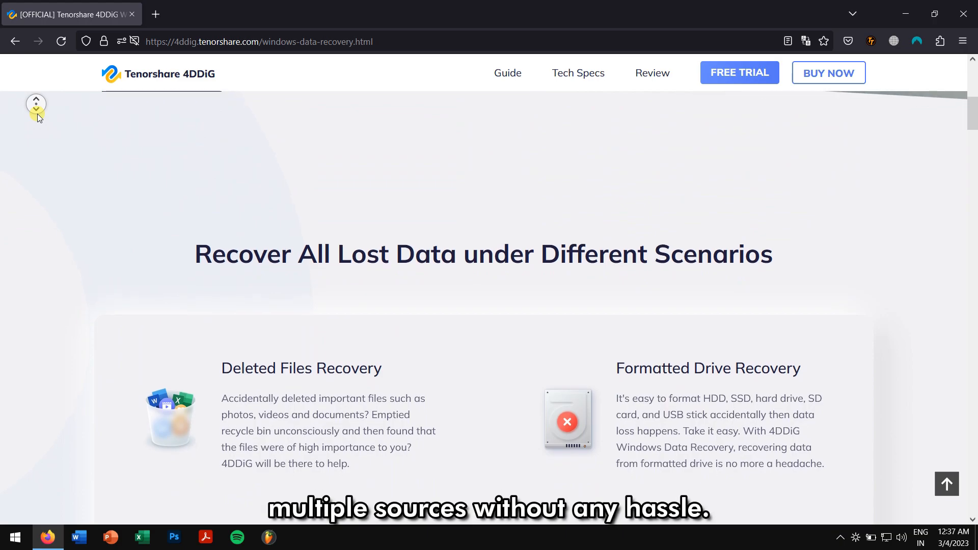
scroll("down", 3)
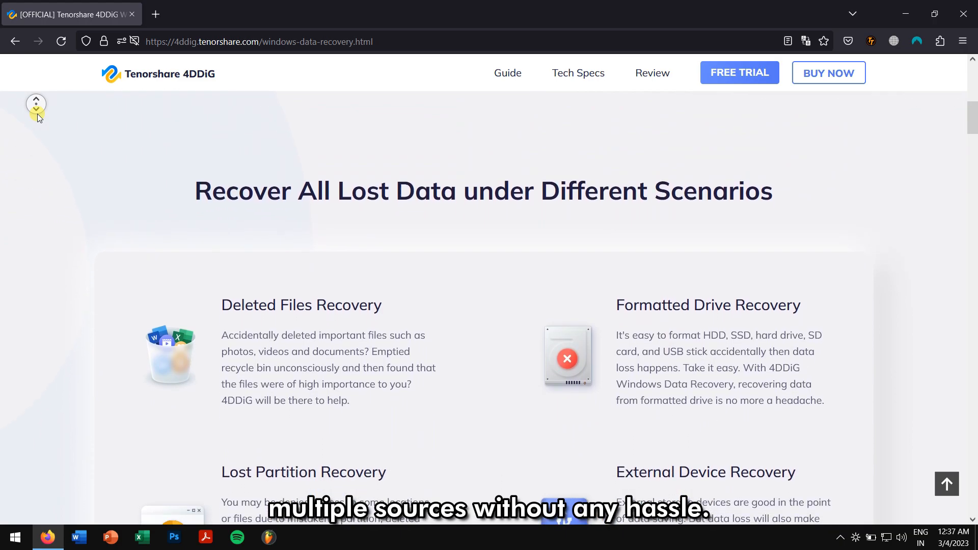
scroll("down", 3)
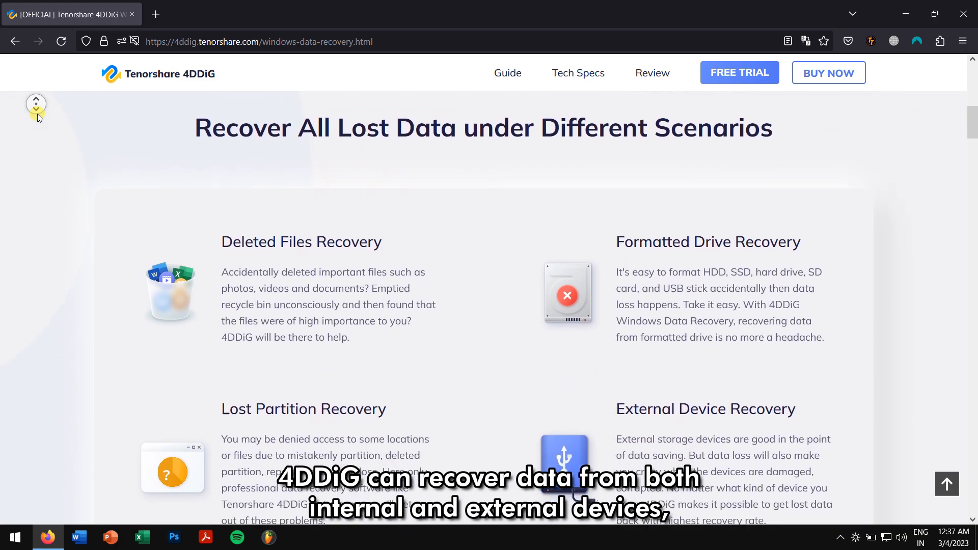
scroll("down", 3)
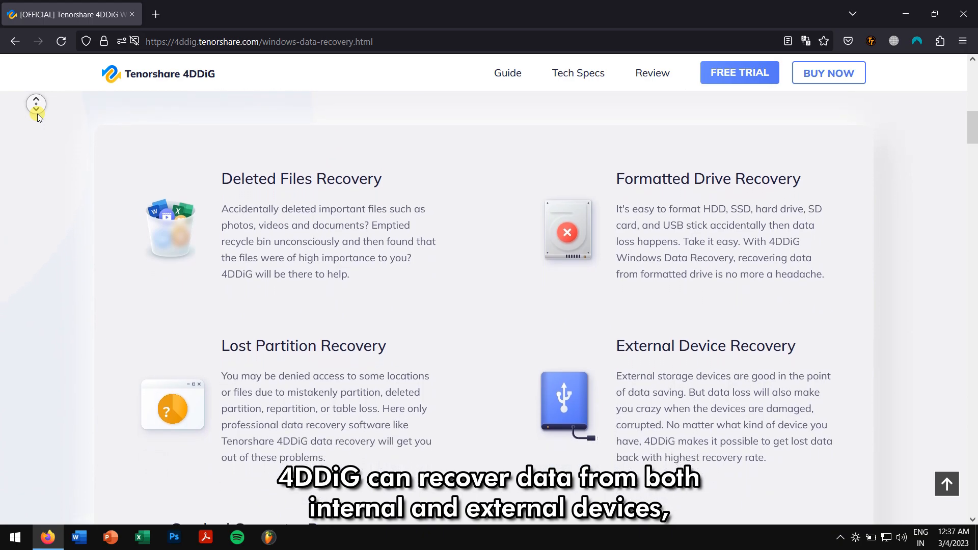
scroll("down", 3)
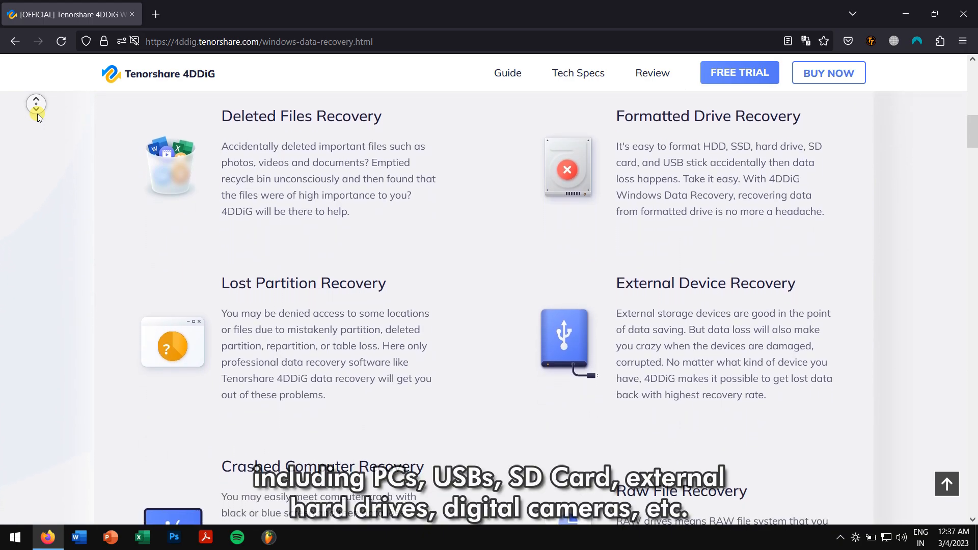
scroll("down", 3)
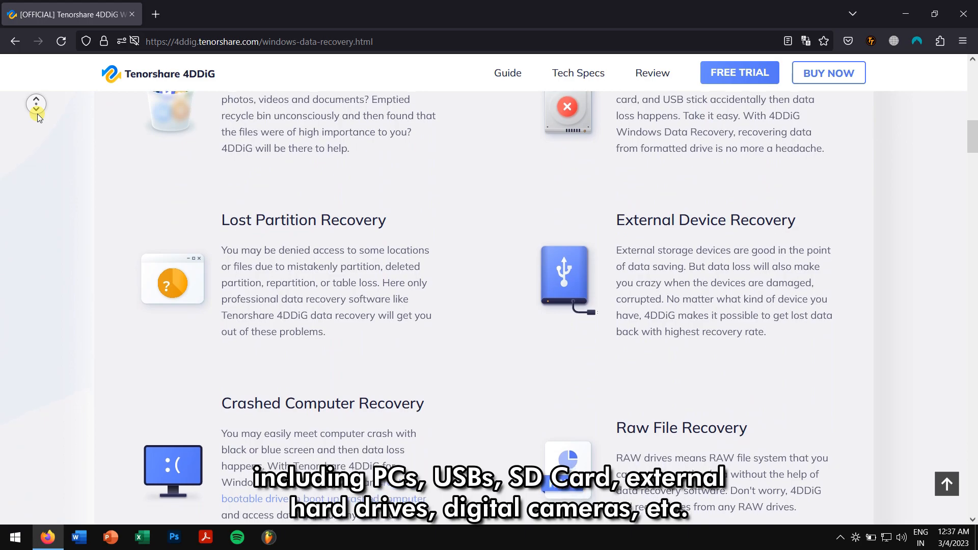
scroll("down", 3)
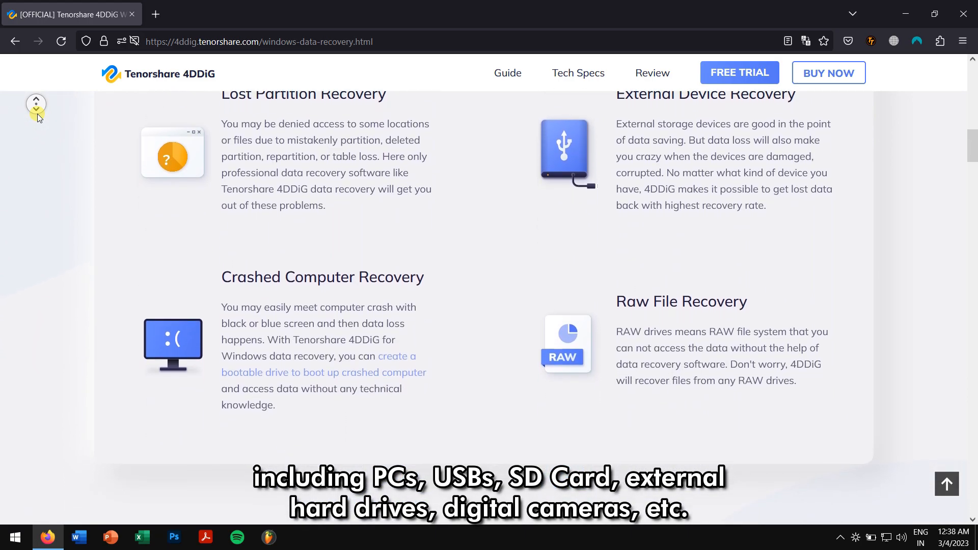
scroll("down", 3)
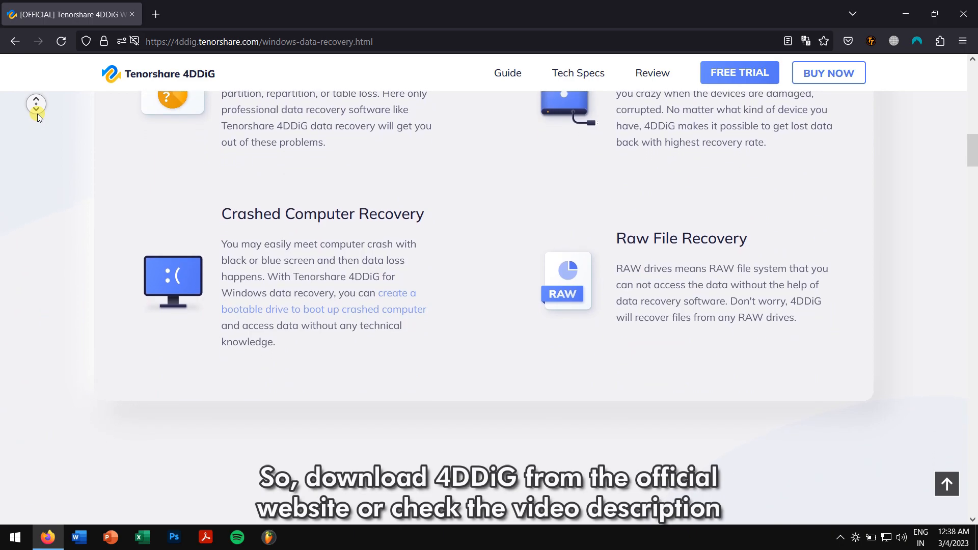
scroll("down", 3)
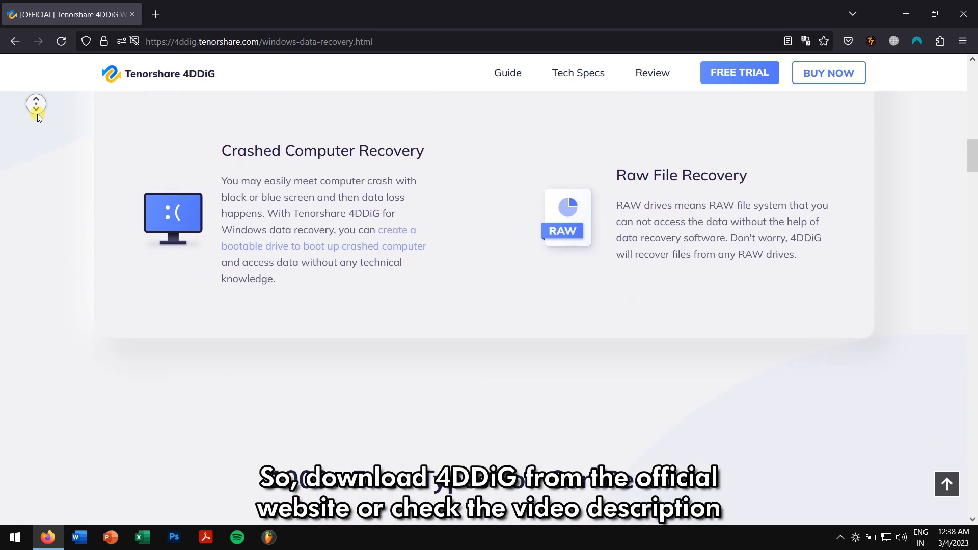
scroll("down", 3)
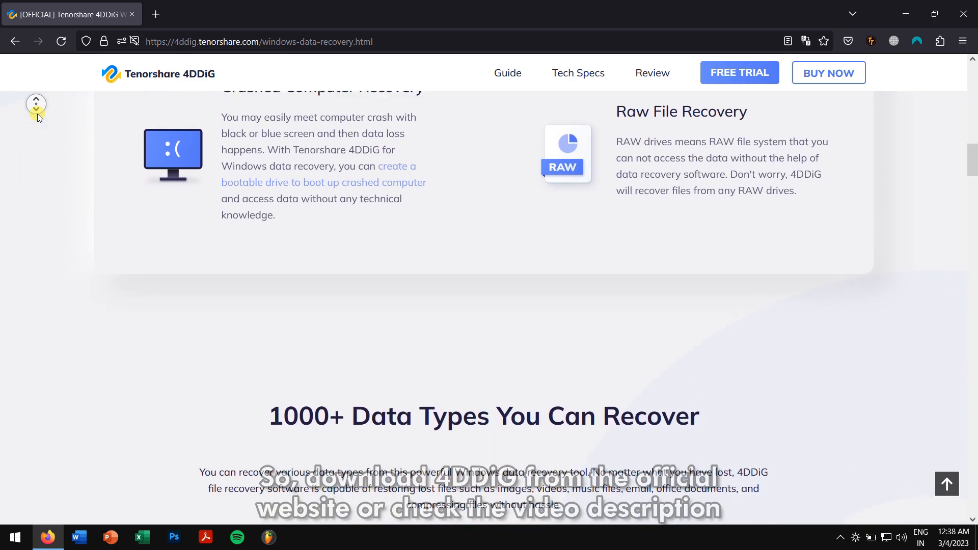
scroll("down", 3)
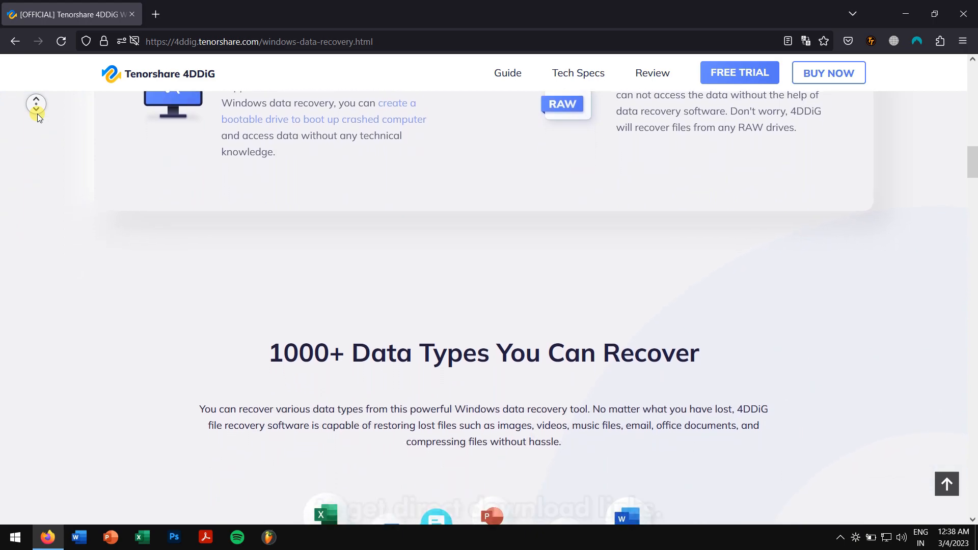
scroll("down", 3)
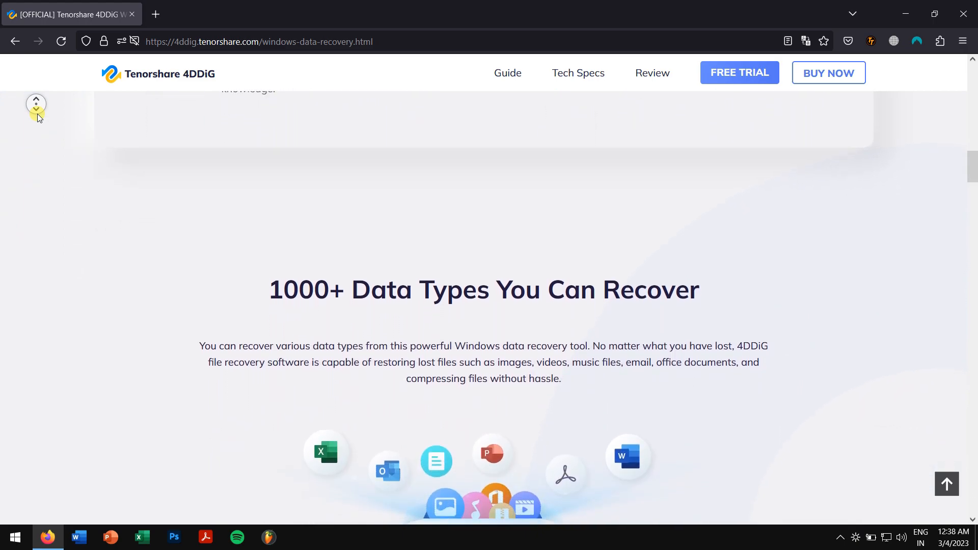
scroll("down", 3)
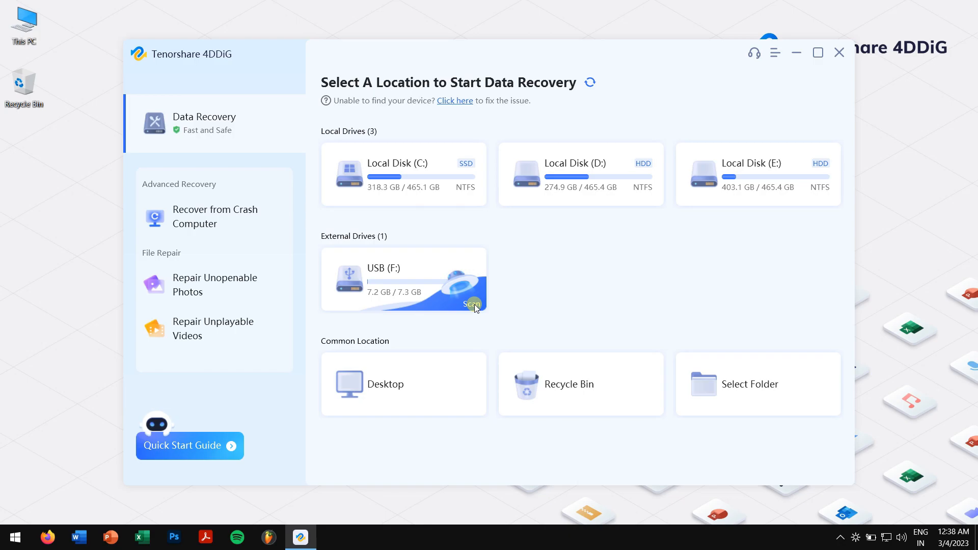
Scan USB drive F: with the default file types selected.
left_click(472, 304)
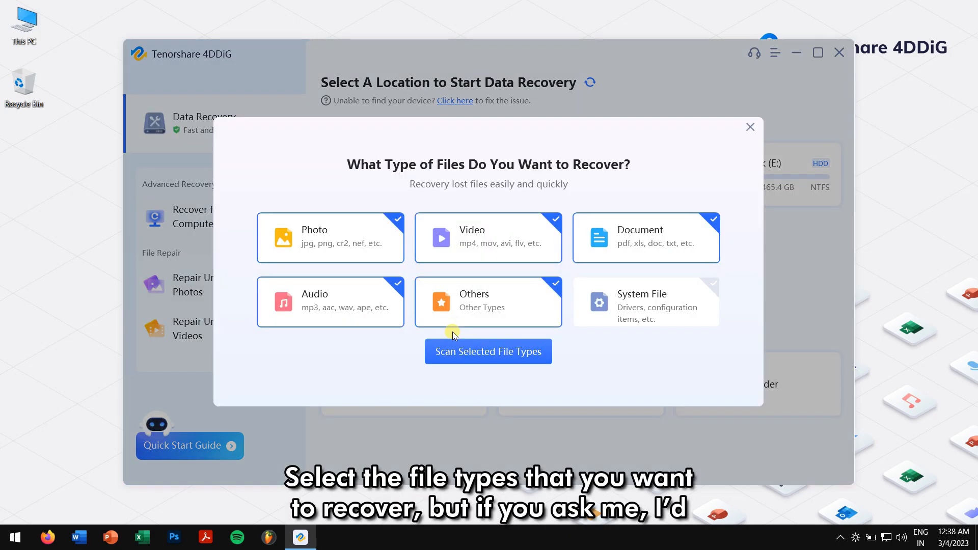
mouse_move(459, 238)
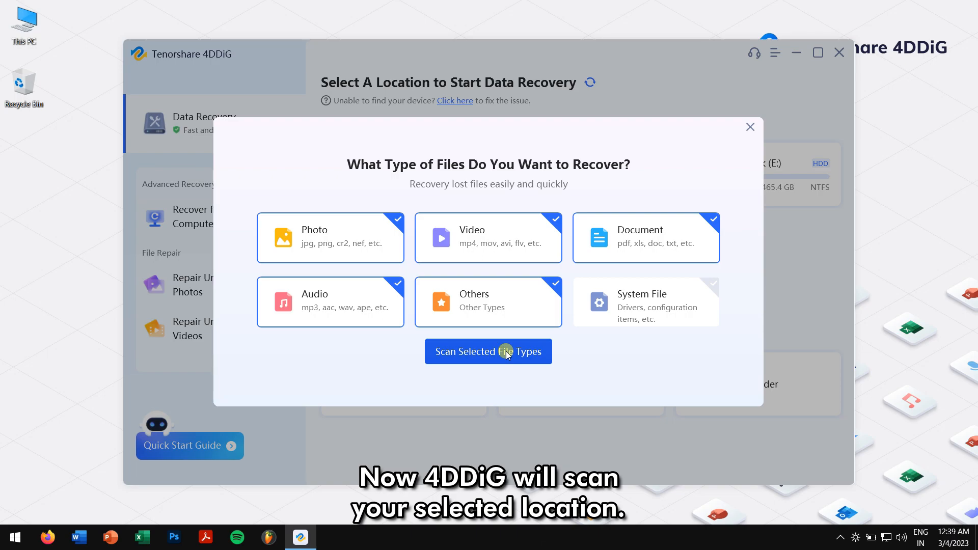
left_click(489, 351)
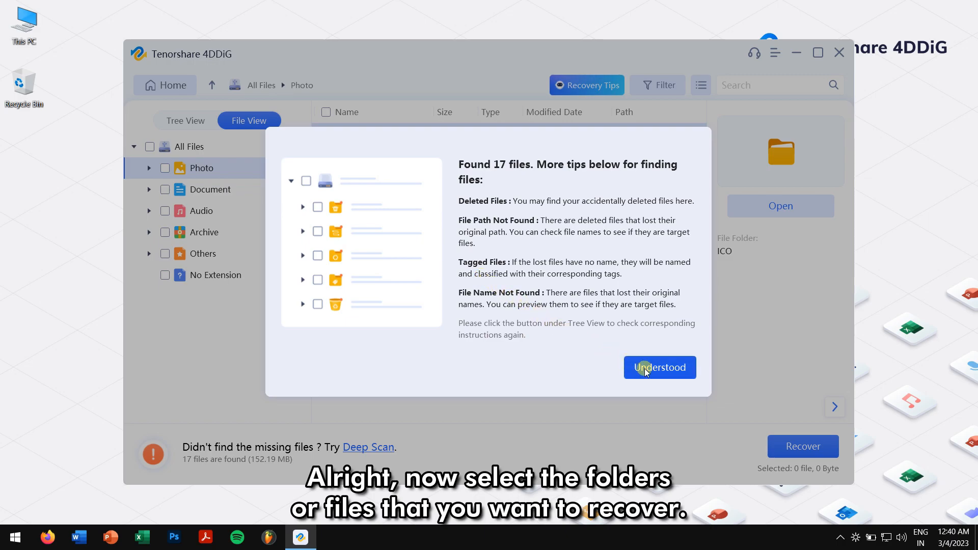
Select All Files except No Extension (14 files, 144.19 MB) and start recovery.
left_click(659, 367)
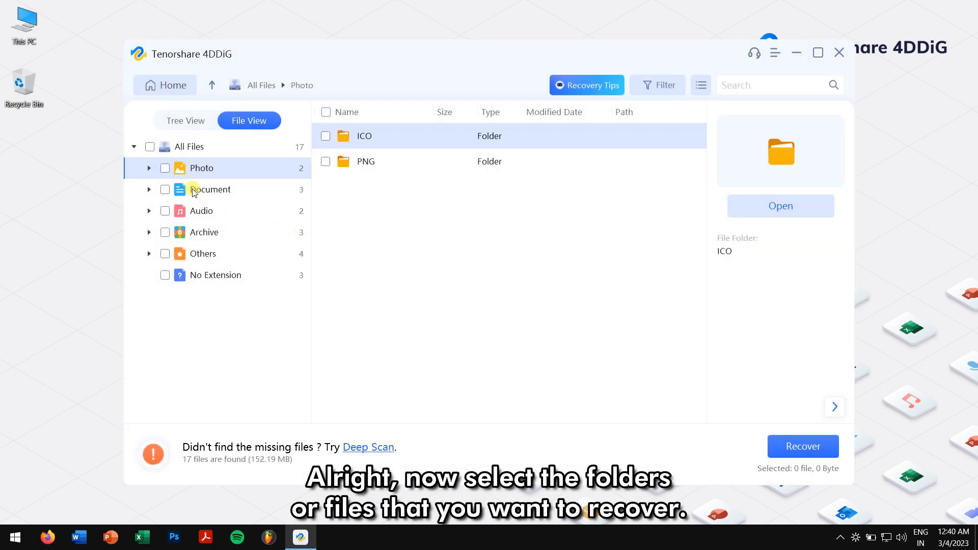
left_click(149, 147)
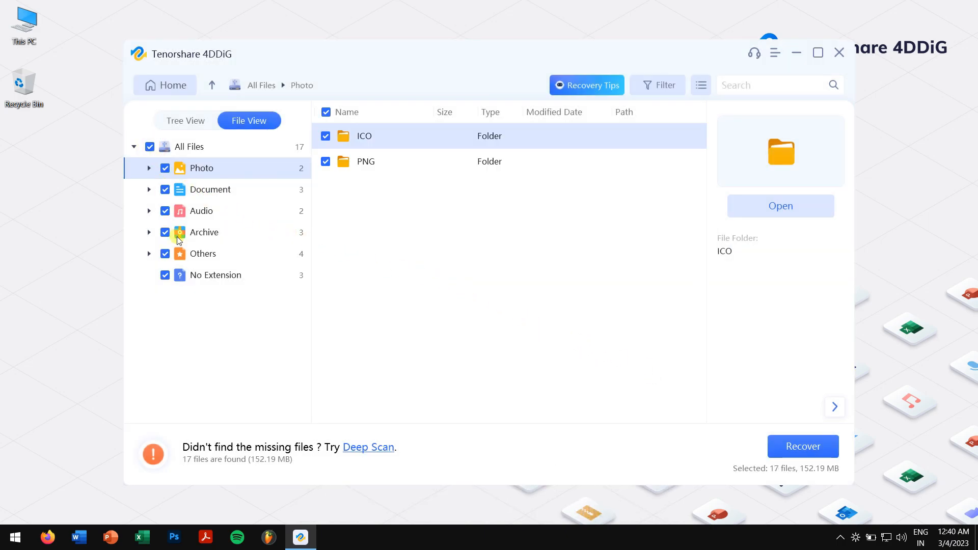
left_click(164, 275)
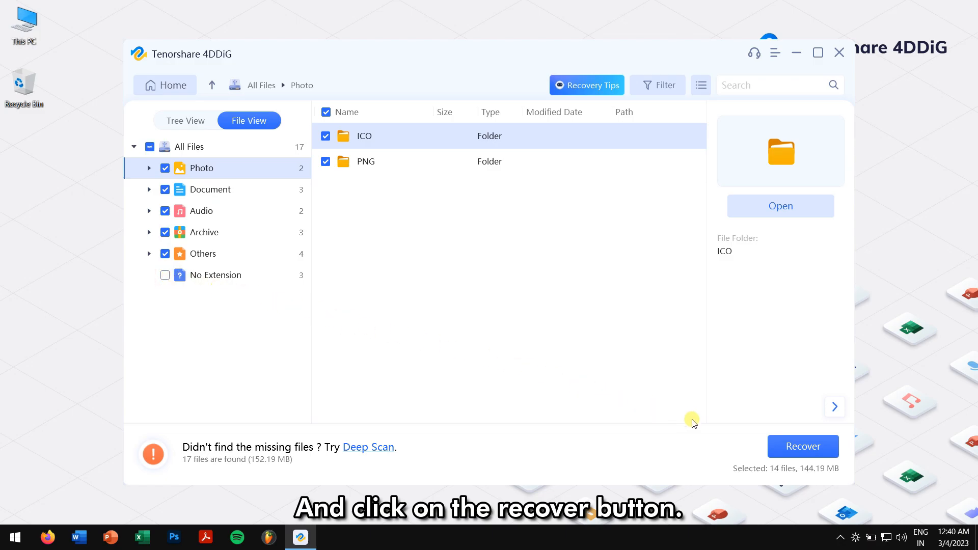
left_click(803, 446)
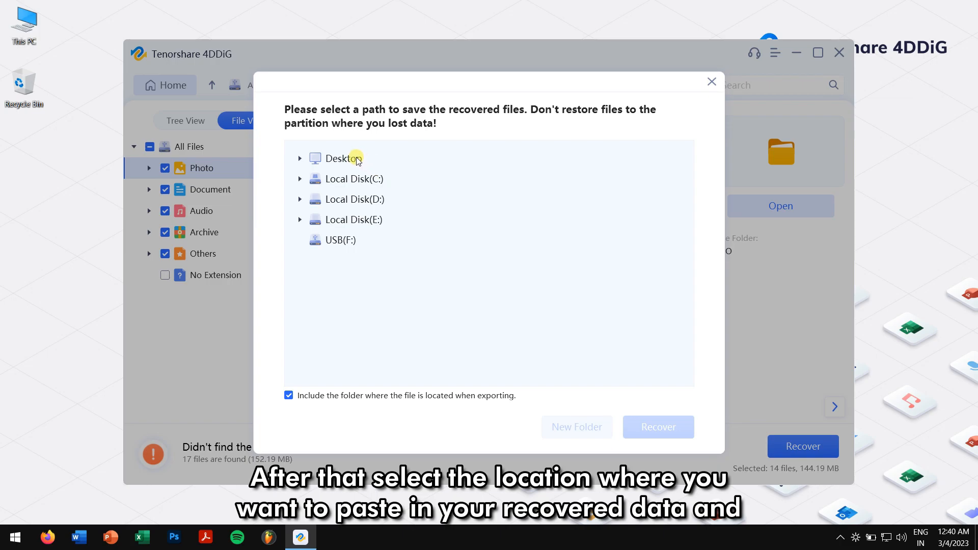
Choose Desktop as the save path and recover the 14 files there.
left_click(342, 158)
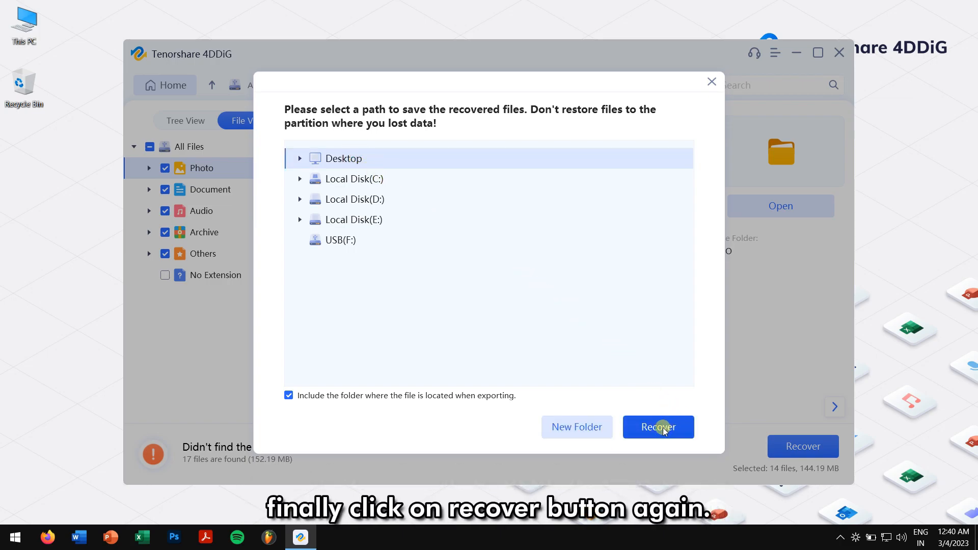
left_click(658, 426)
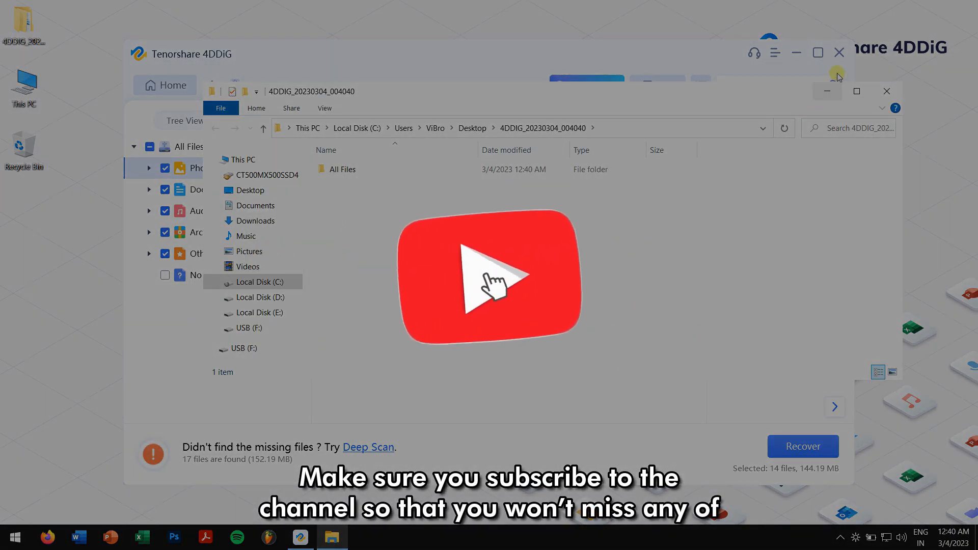
Close 4DDiG and browse All Files > Photo in 4DDIG_20230304_004040 to see ICO and PNG.
left_click(839, 52)
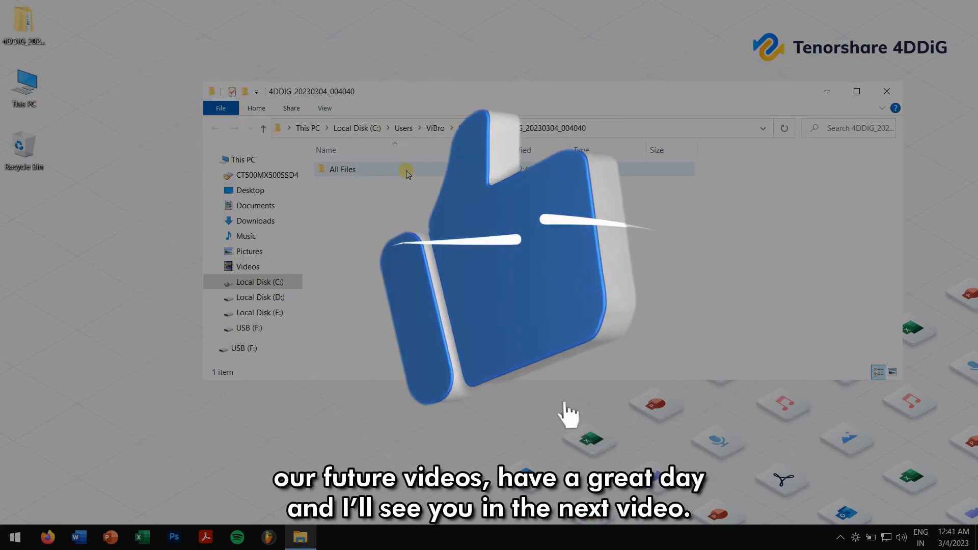
double_click(341, 169)
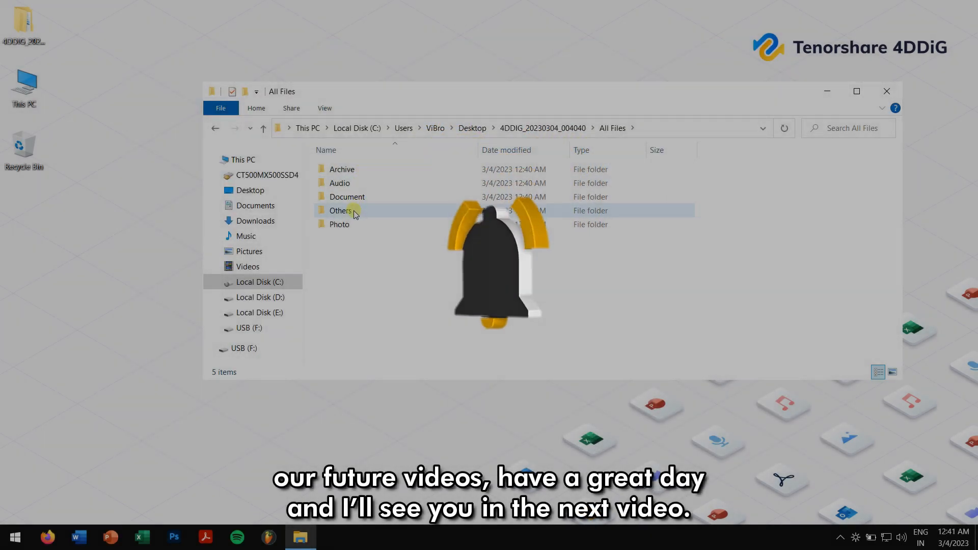
double_click(339, 224)
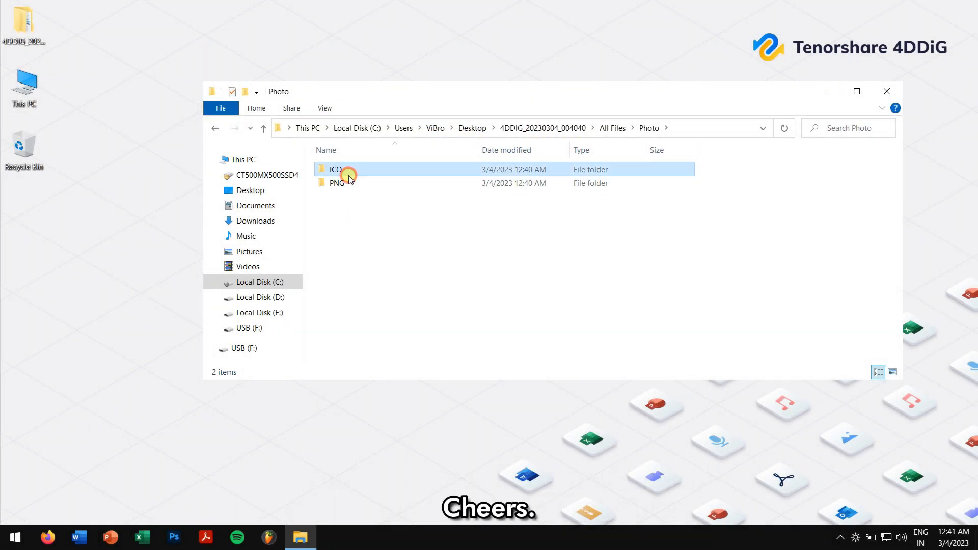